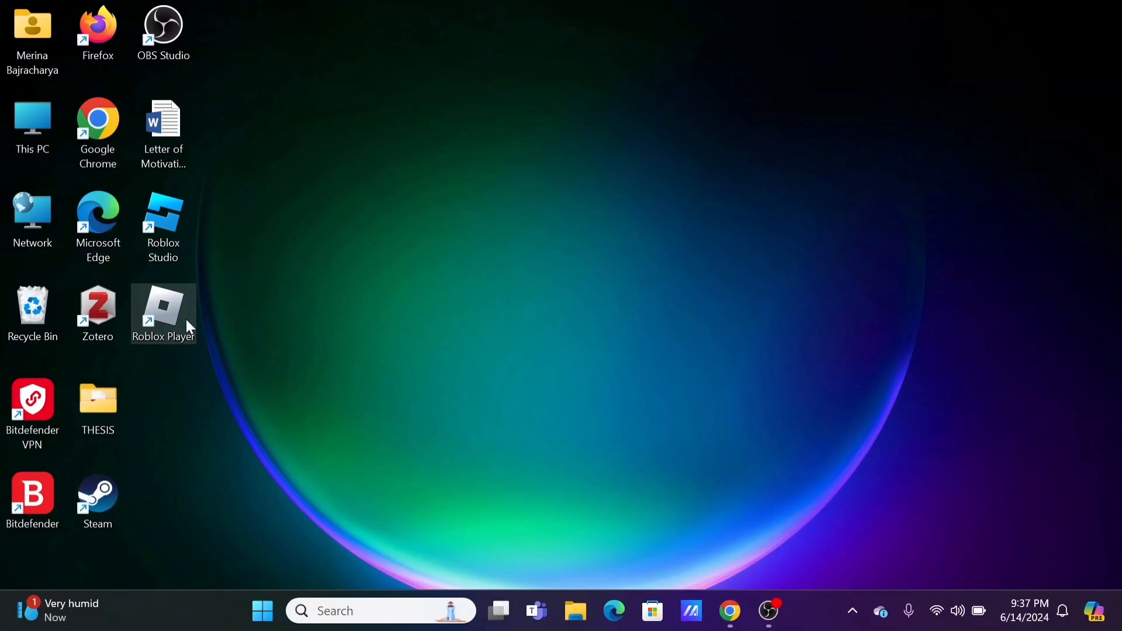
Step: Launch the Roblox Player app from its desktop shortcut to reach the Home page
double_click(163, 313)
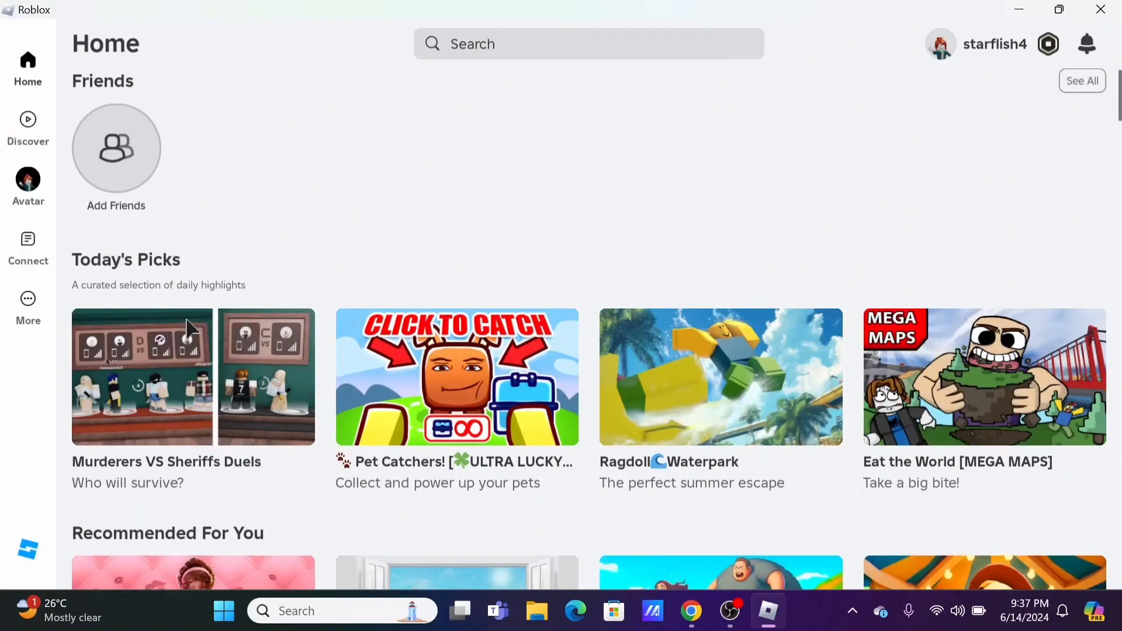
Step: Scroll down the Home page until the 2-Step Verification code-entry screen comes into view
scroll(down, 3)
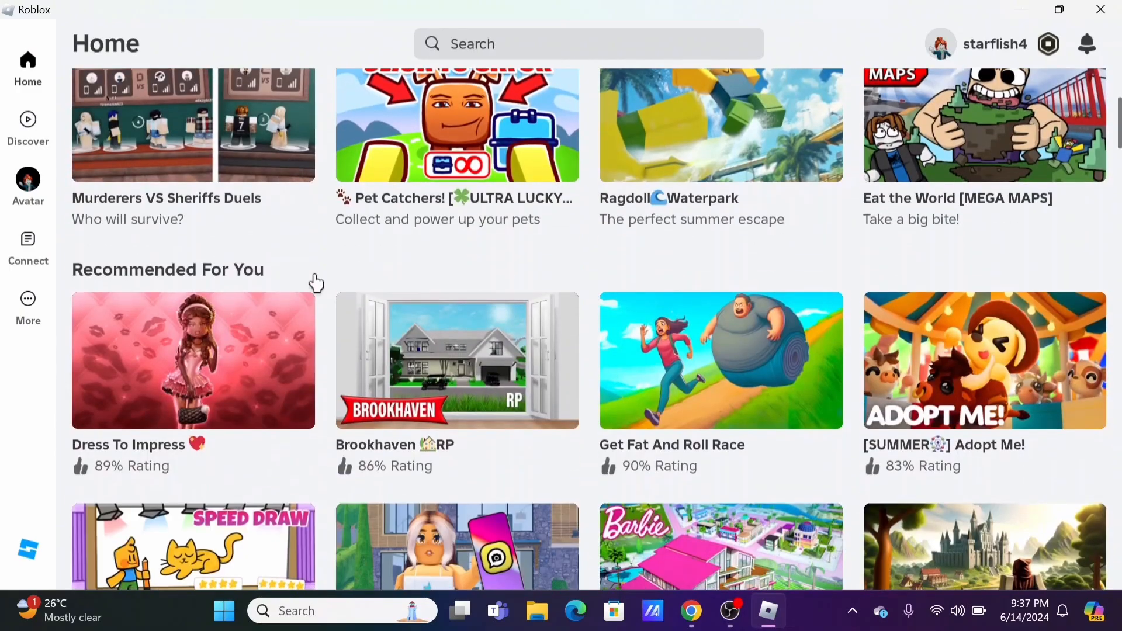
scroll(down, 3)
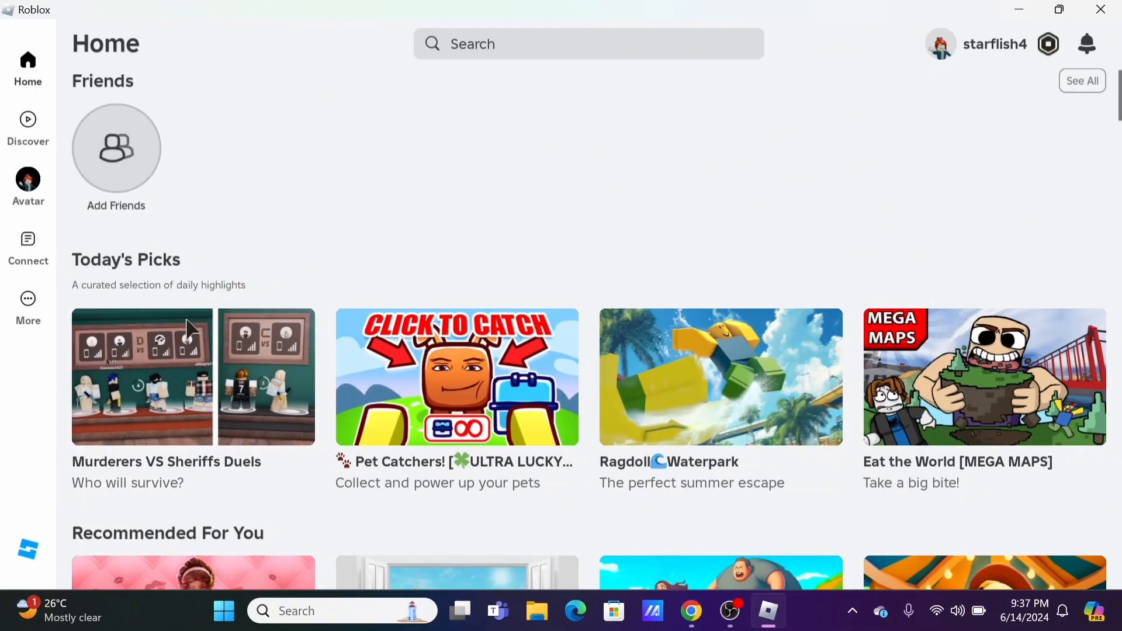
scroll(down, 3)
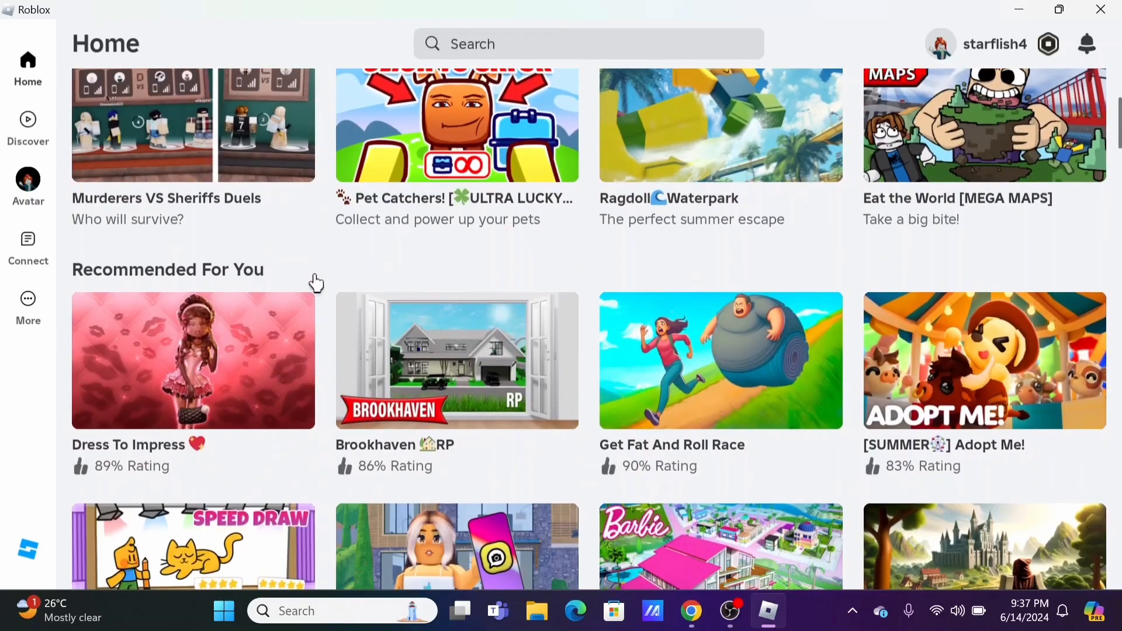
scroll(down, 3)
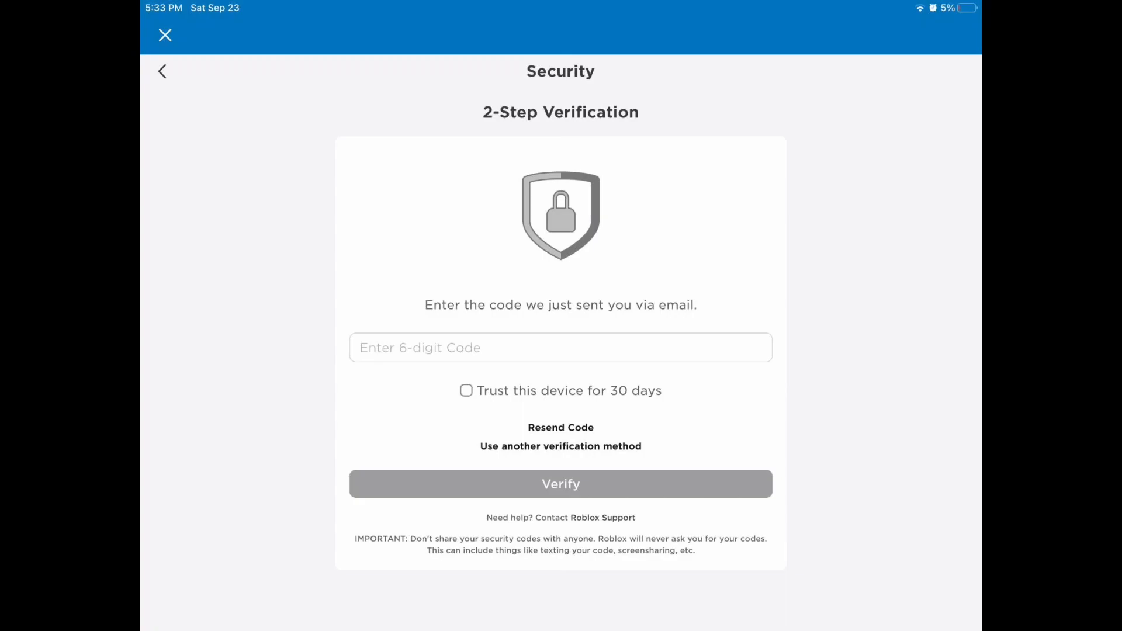
Step: Dismiss the verification screen so the Home page with Friends and Today's Picks returns
click(560, 446)
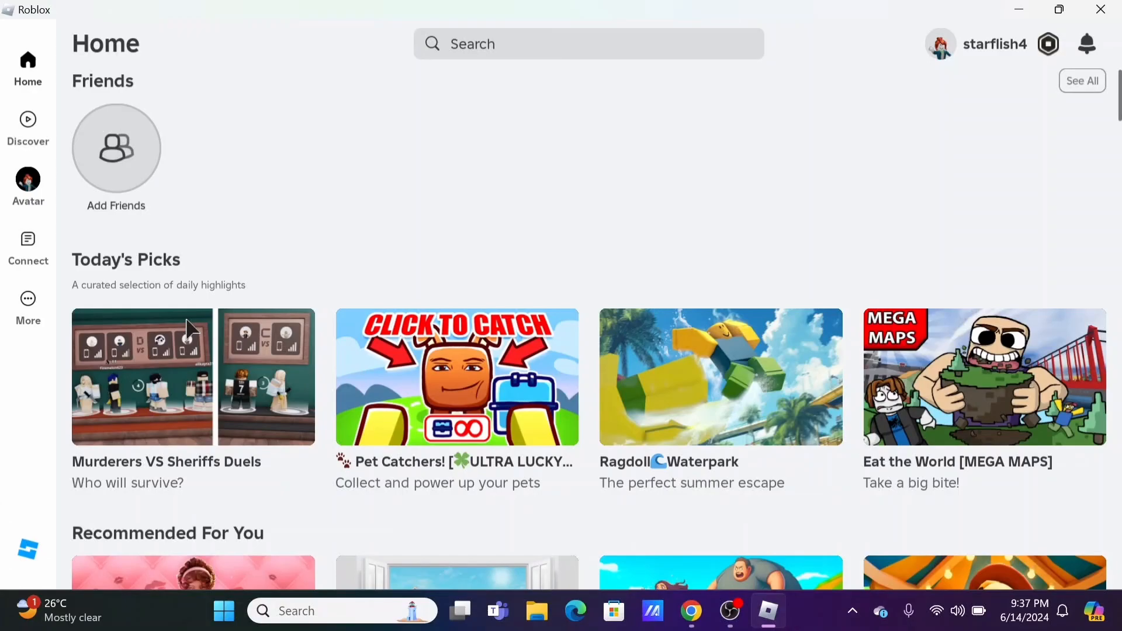
scroll(down, 3)
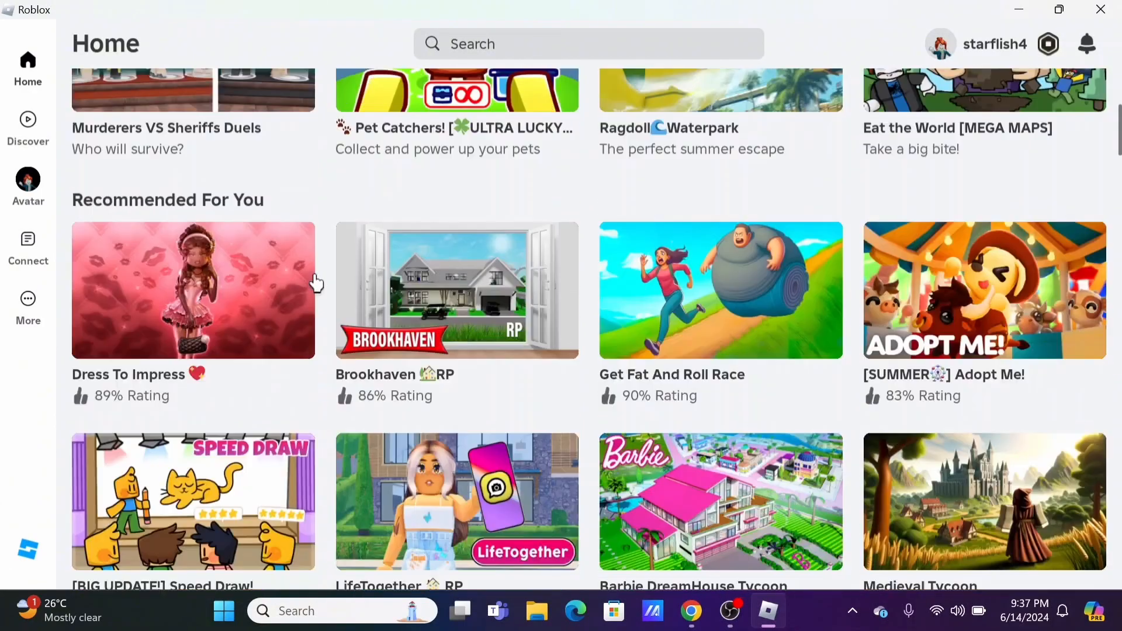
scroll(down, 3)
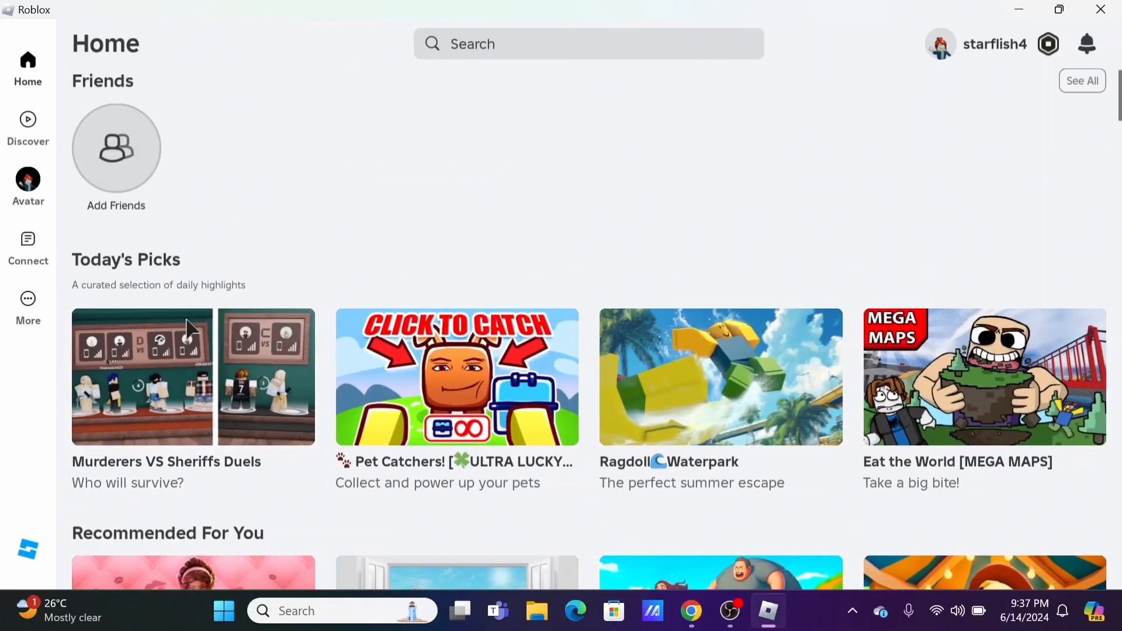
scroll(down, 3)
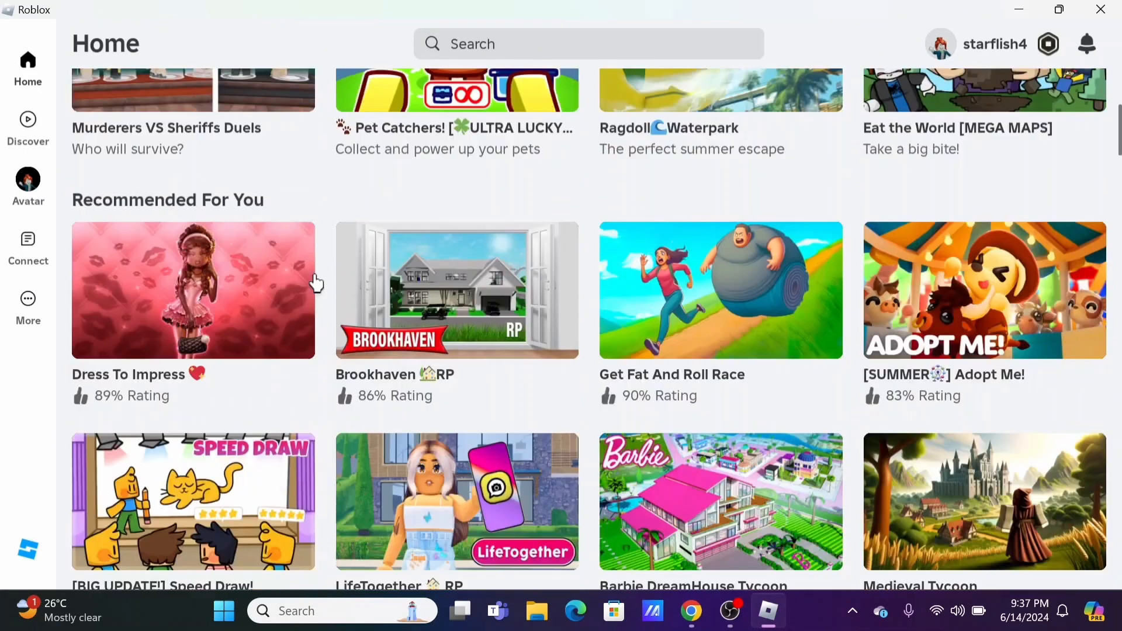
scroll(down, 3)
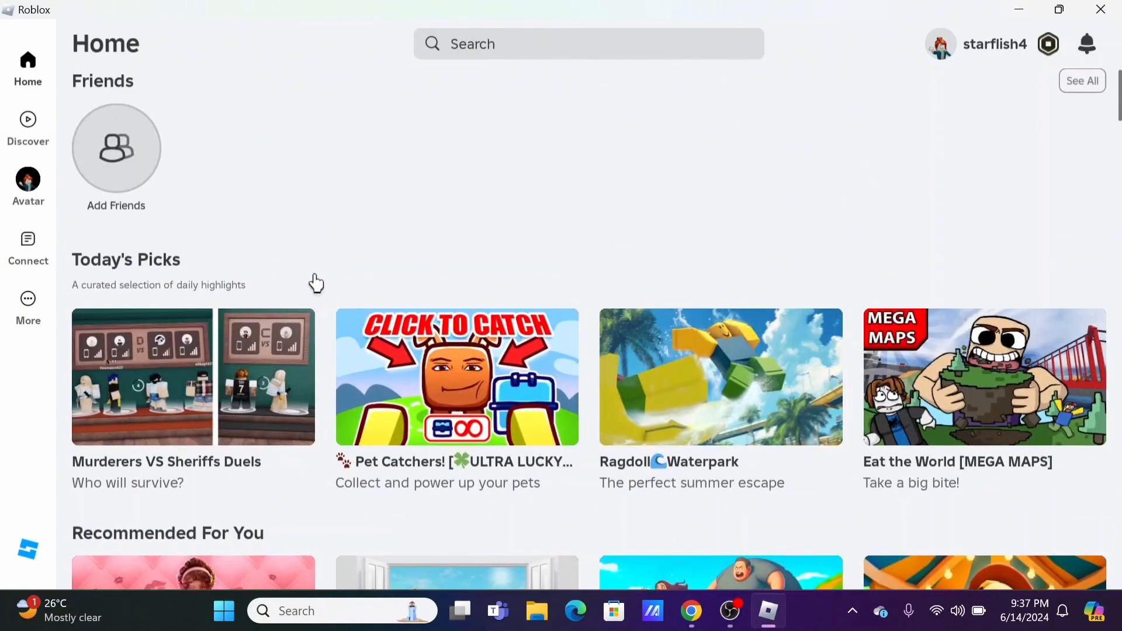
mouse_move(188, 330)
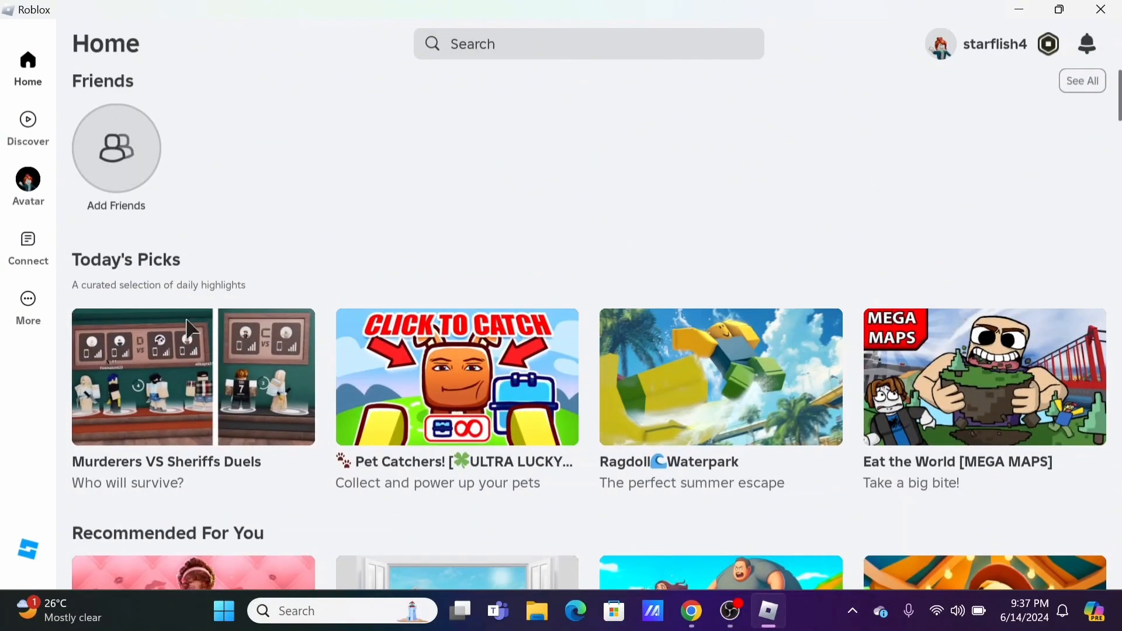
scroll(down, 3)
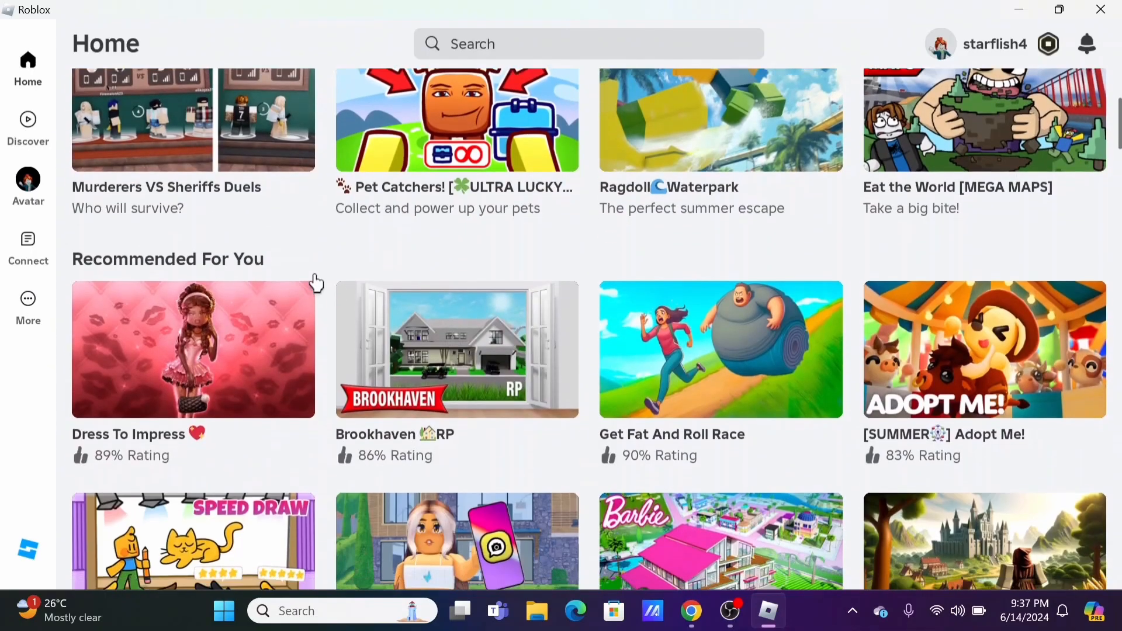
scroll(down, 3)
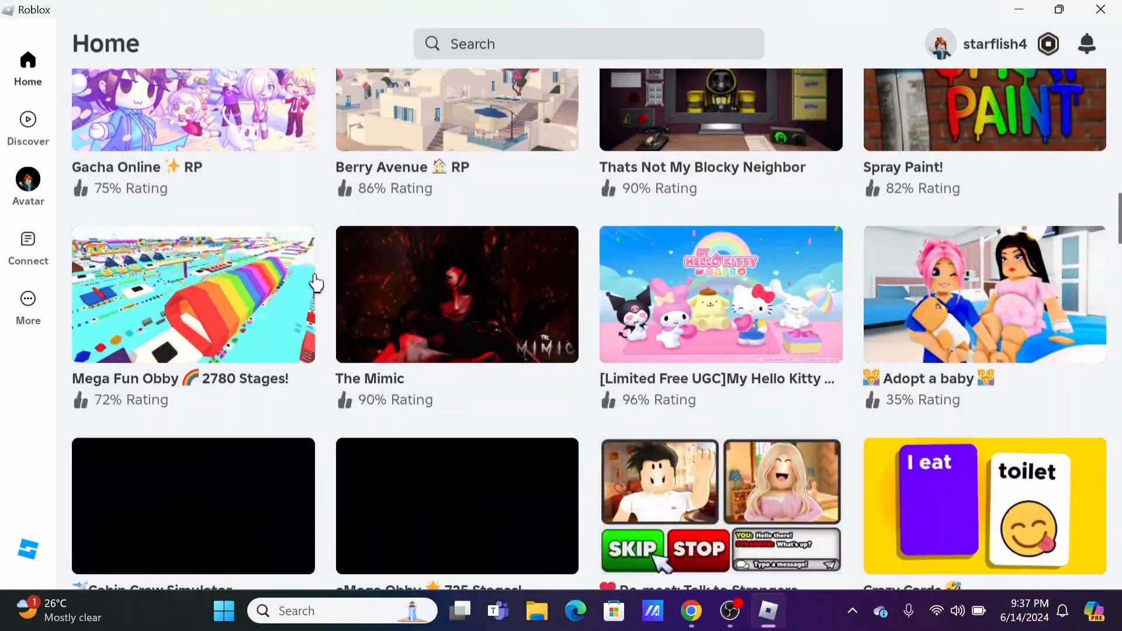